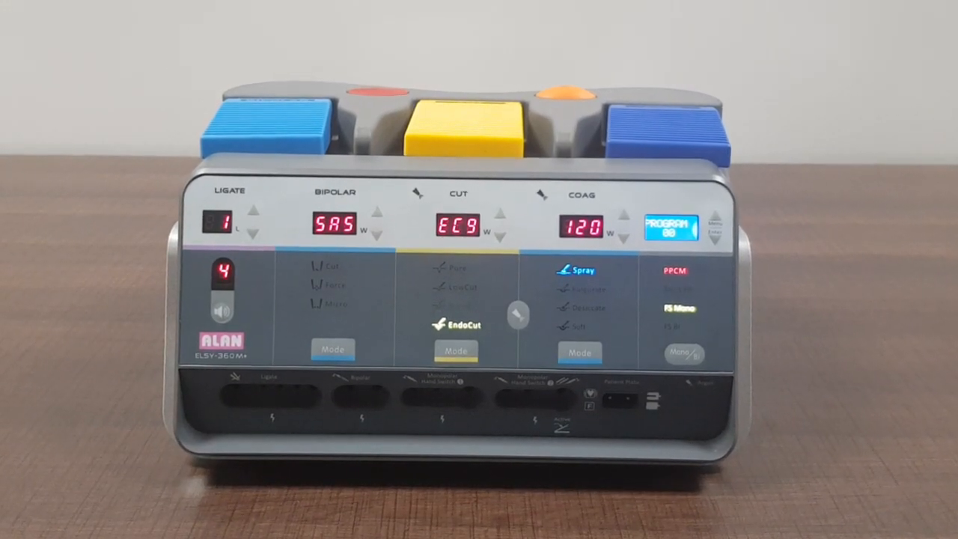
left_click(332, 350)
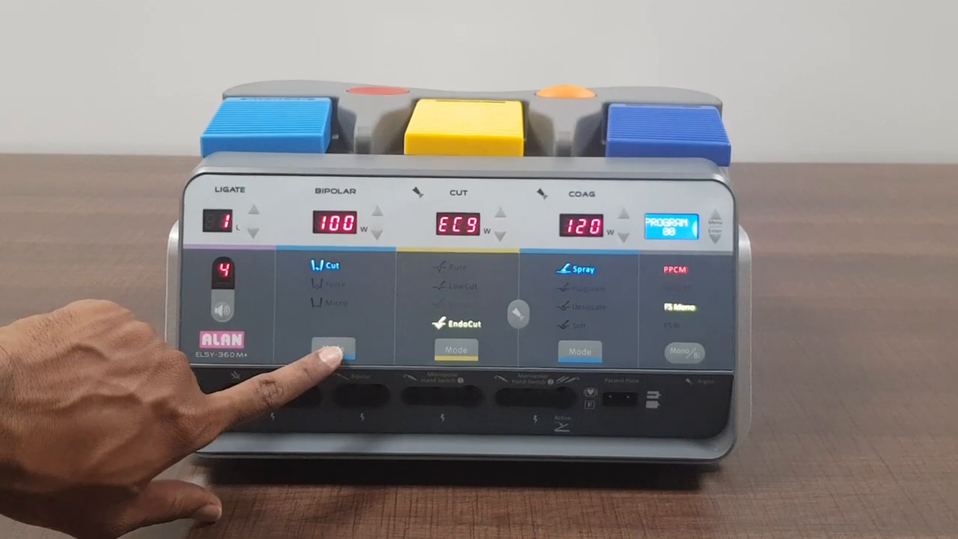